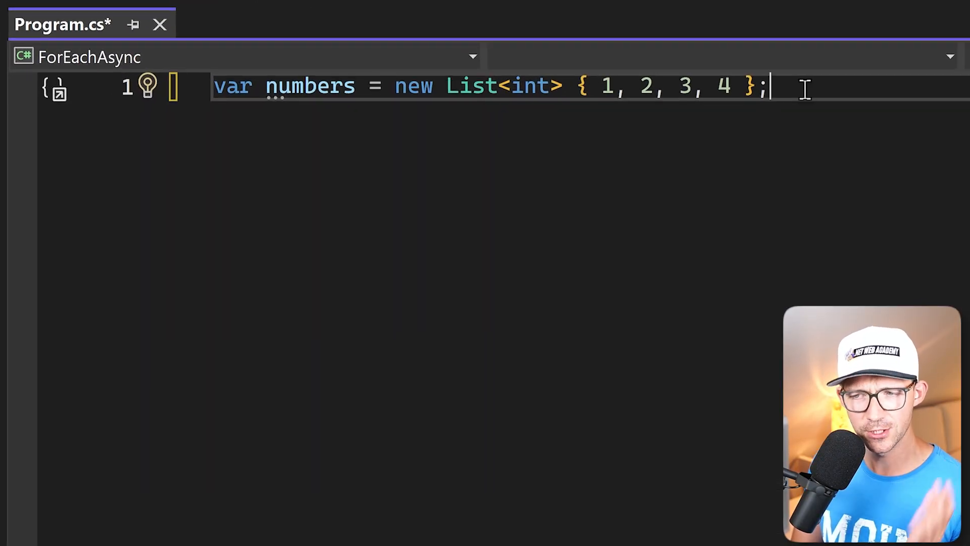
Add numbers.ForEach(n => Console.WriteLine(n)); on a new line after the list declaration.
key(Enter)
text(numbers.ForE)
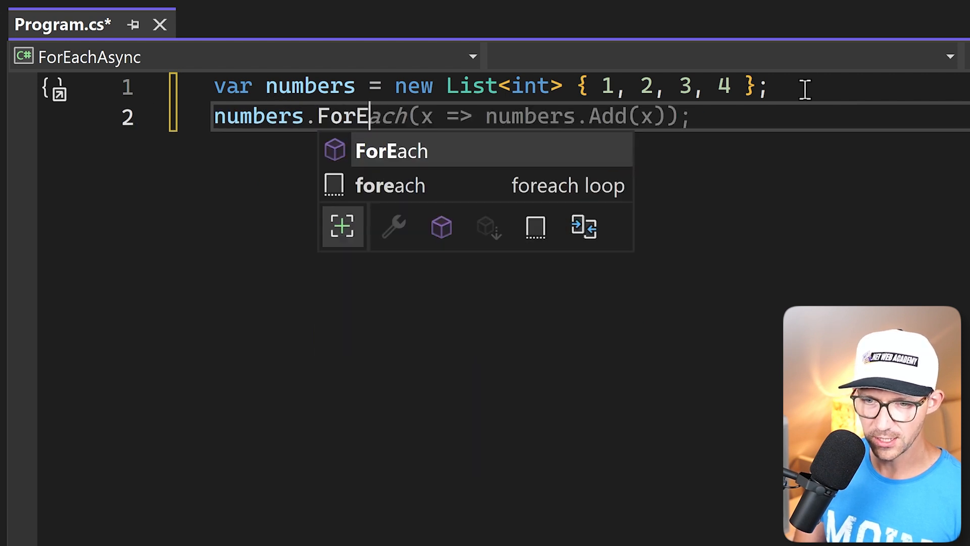
key(Tab)
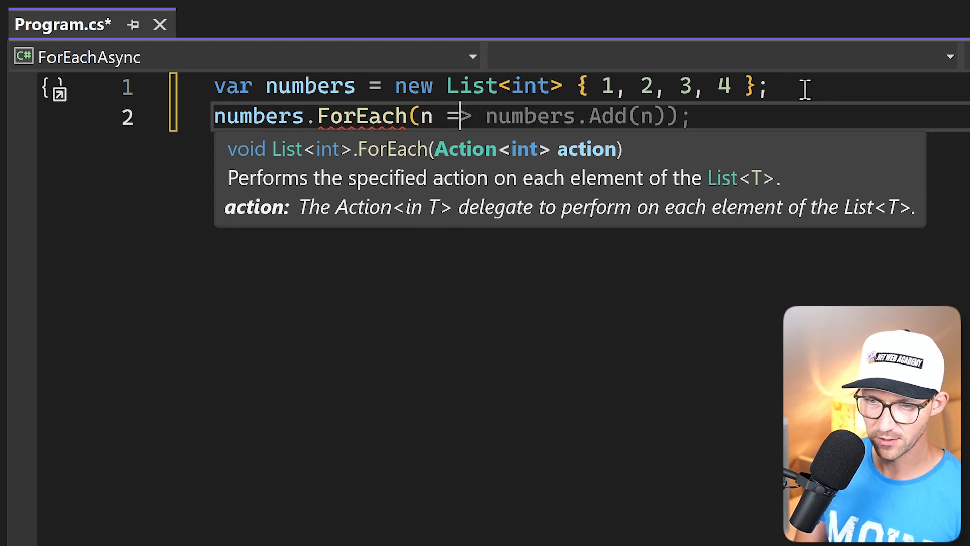
text(Console.WriteLine(n));)
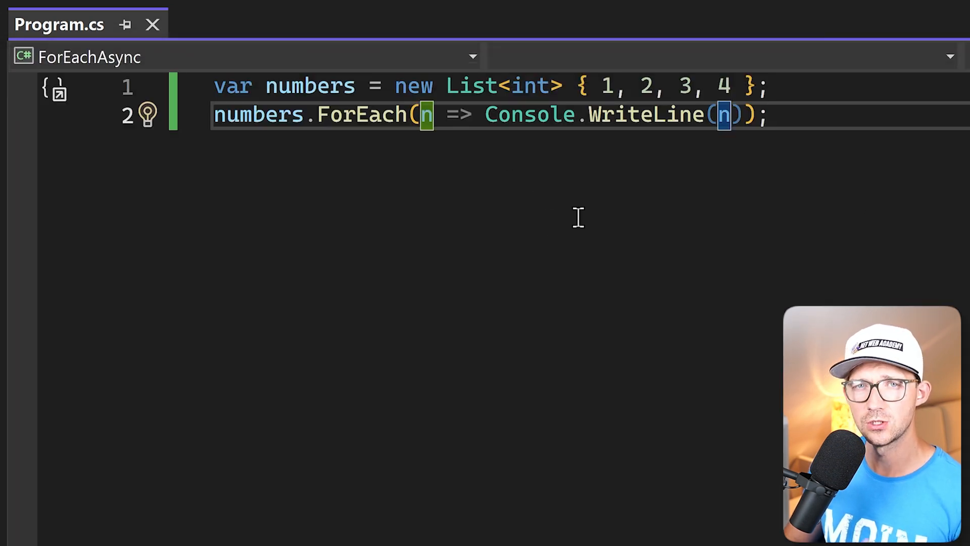
mouse_move(573, 218)
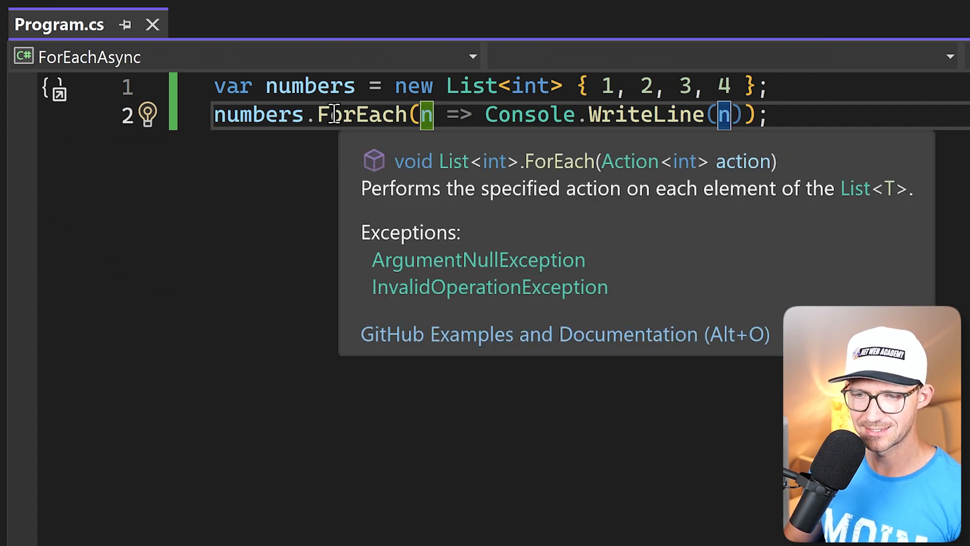
mouse_move(429, 174)
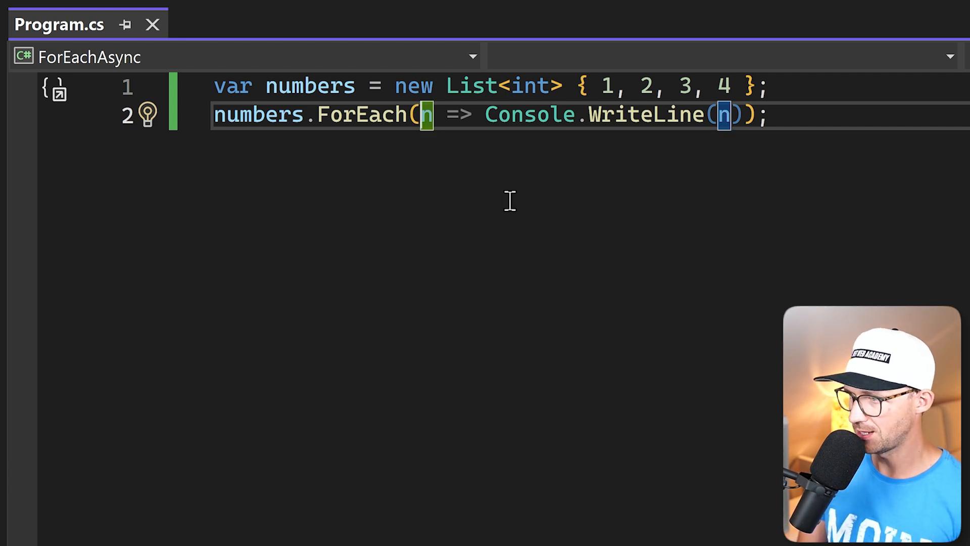
Make the lambda async n => { await Task.Delay(1000); Console.WriteLine(n); }.
text(async)
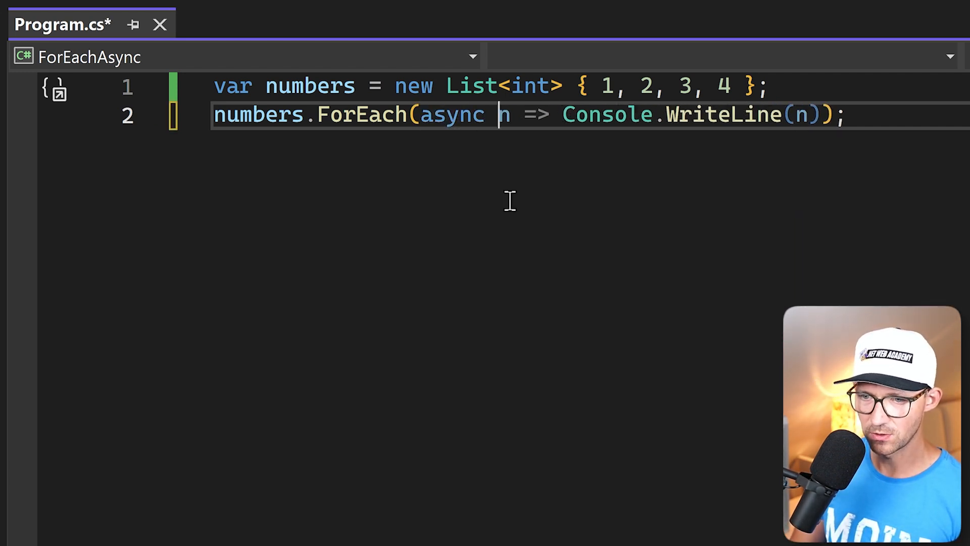
key(Enter)
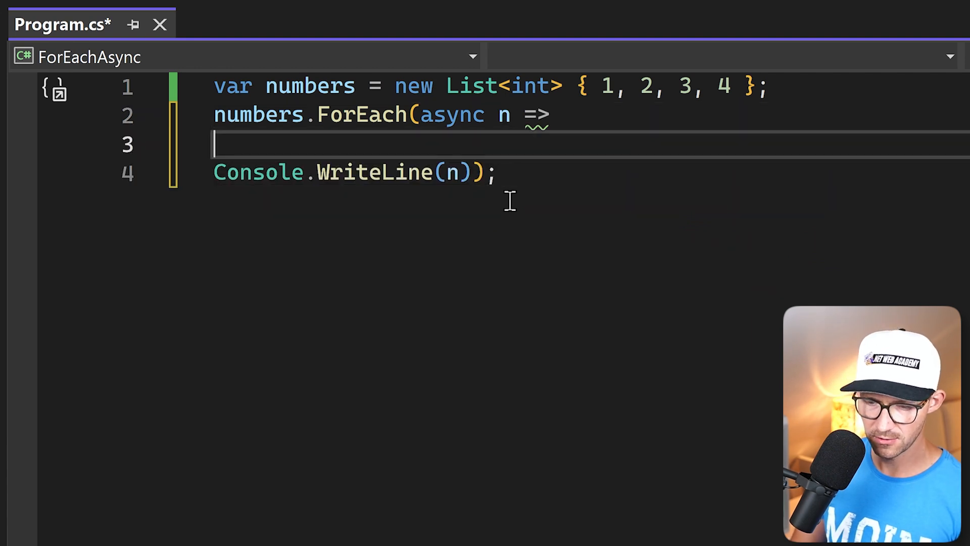
text({ })
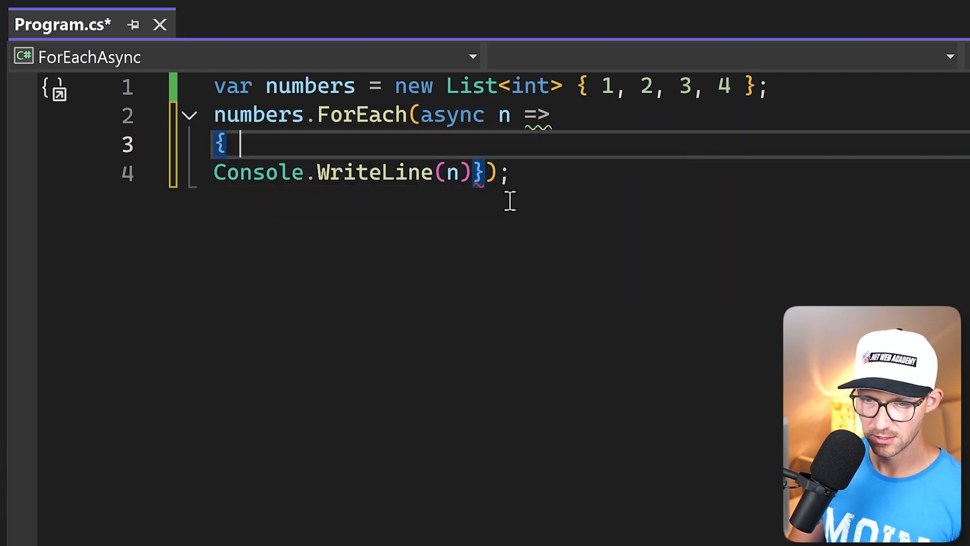
text(await Task.Delay(1000);)
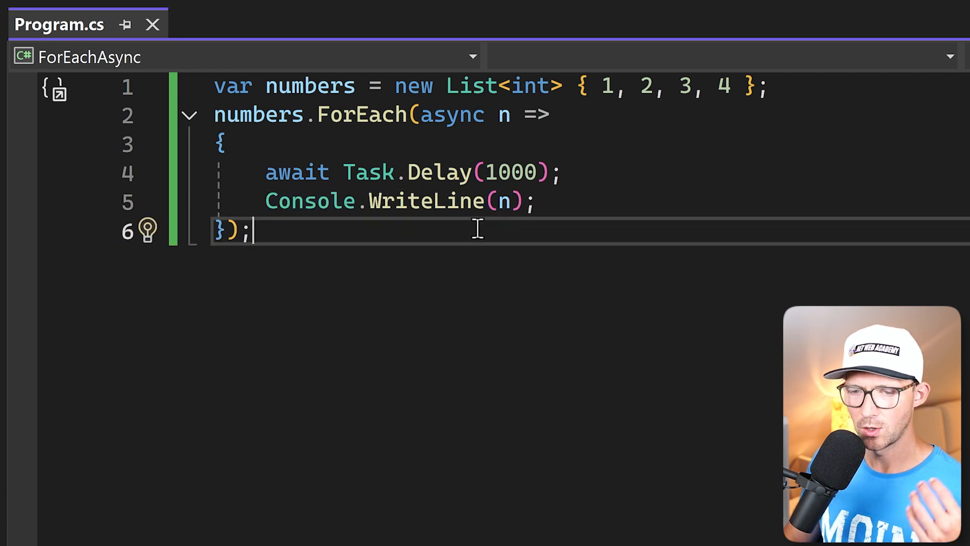
mouse_move(484, 201)
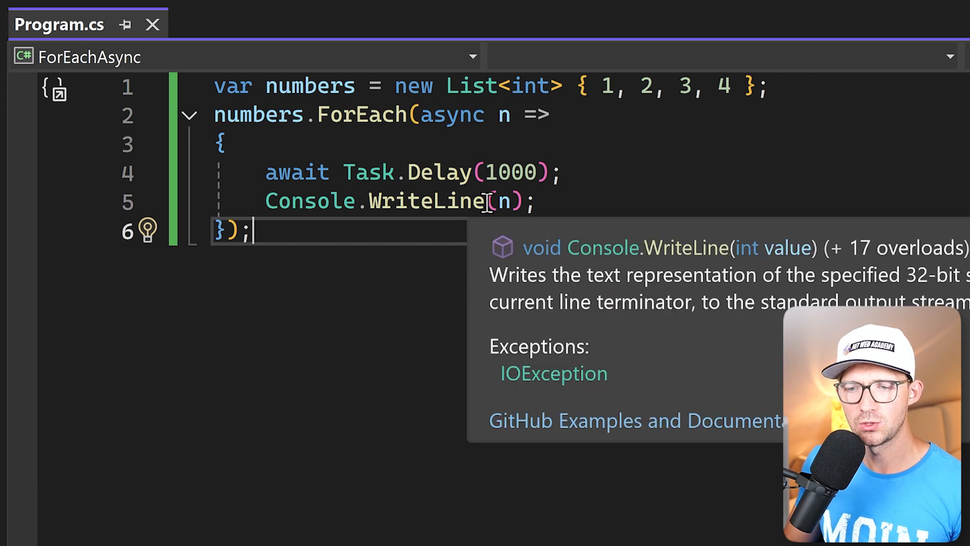
mouse_move(645, 151)
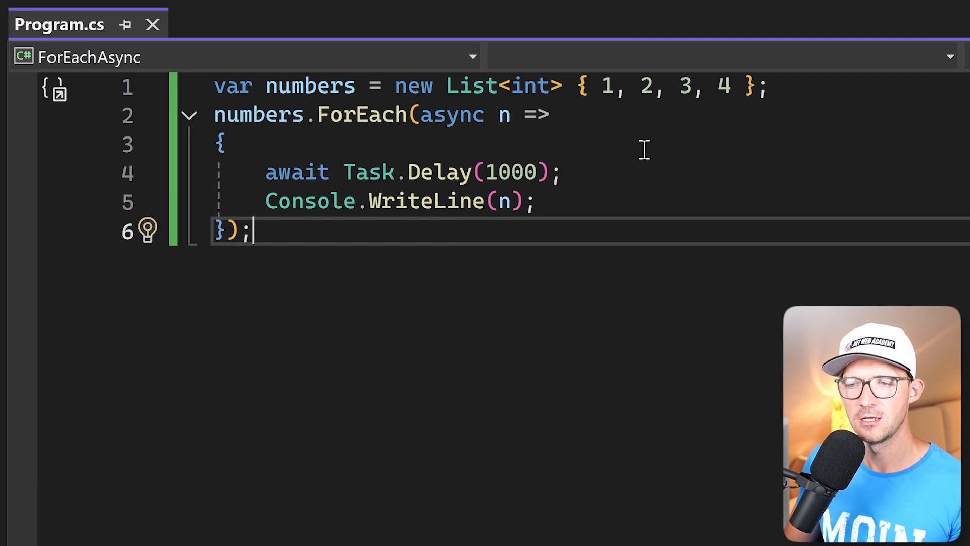
mouse_move(604, 90)
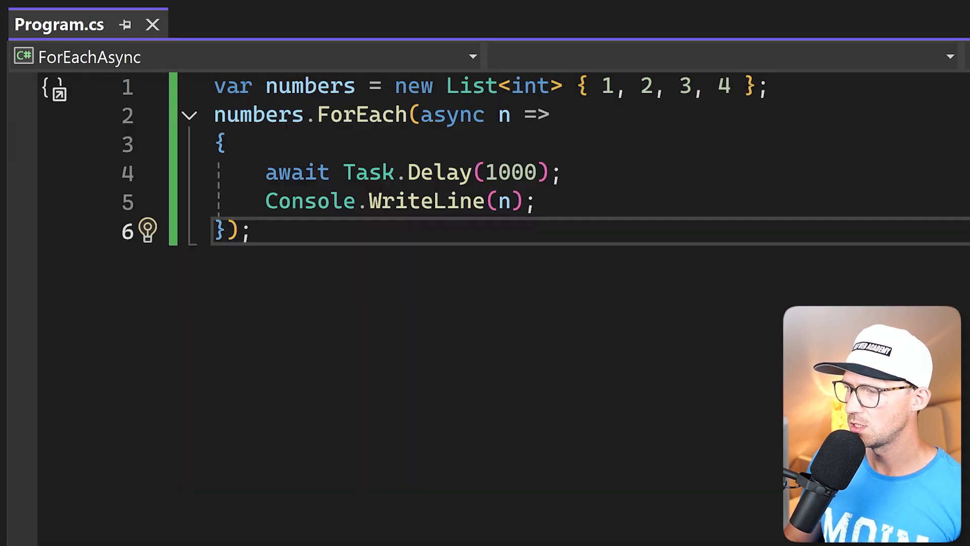
double_click(362, 114)
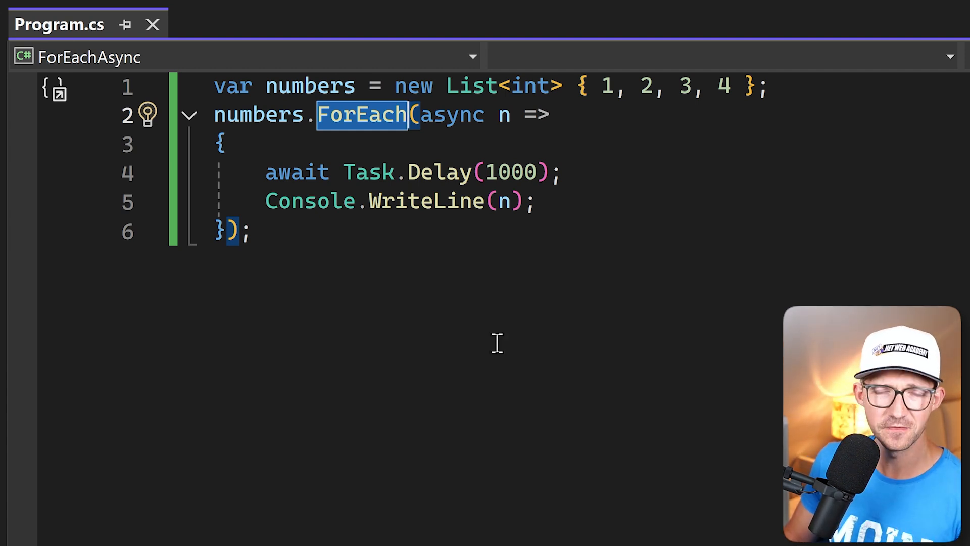
mouse_move(444, 338)
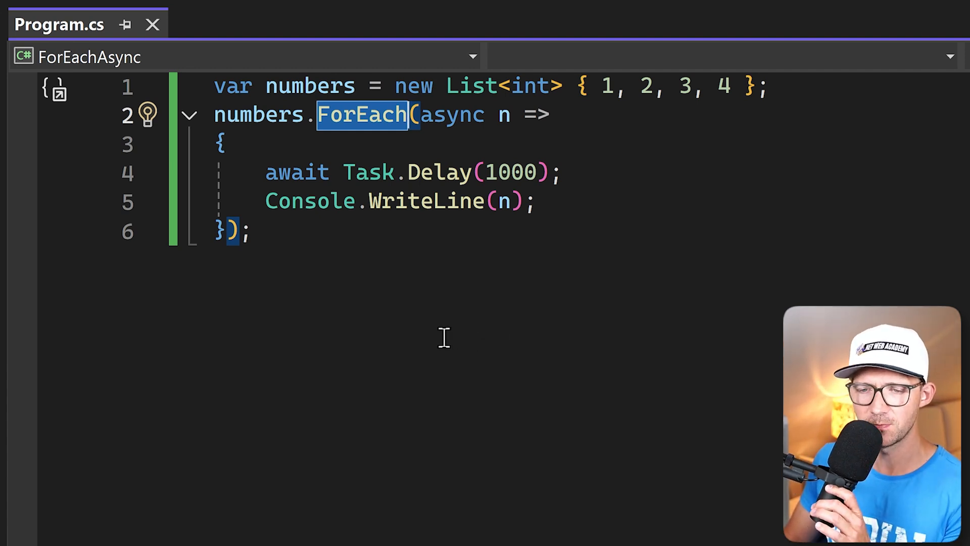
mouse_move(426, 170)
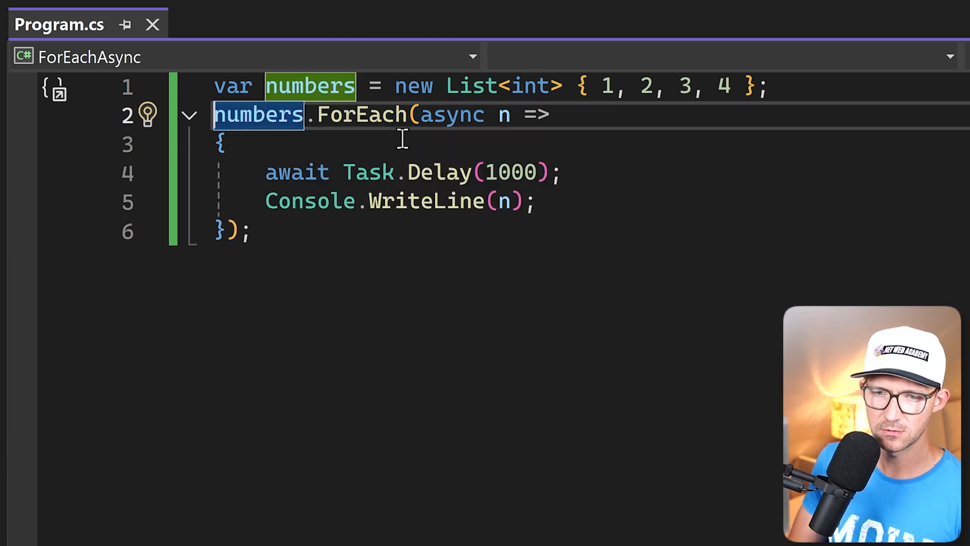
Insert a foreach (var number in numbers) loop containing the delay and WriteLine lines.
text(foreach)
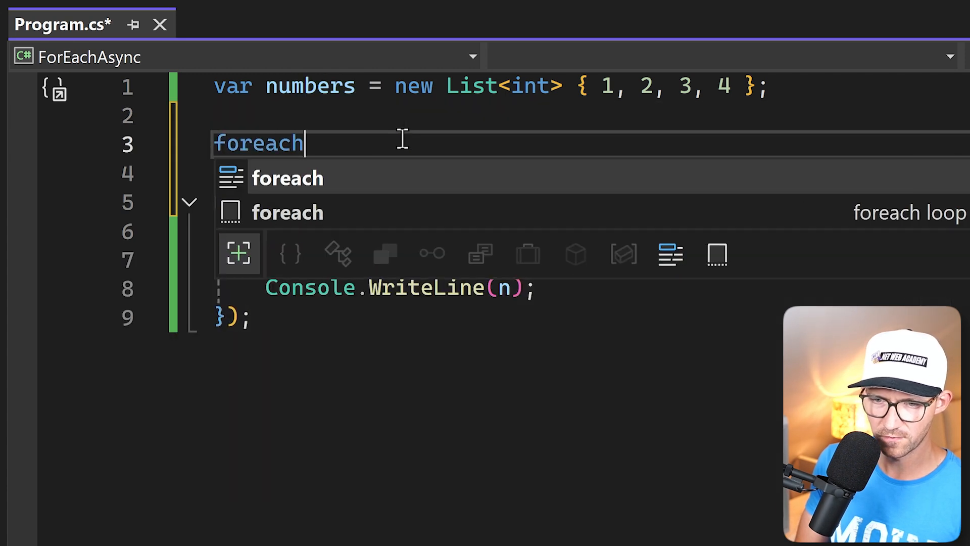
key(Tab)
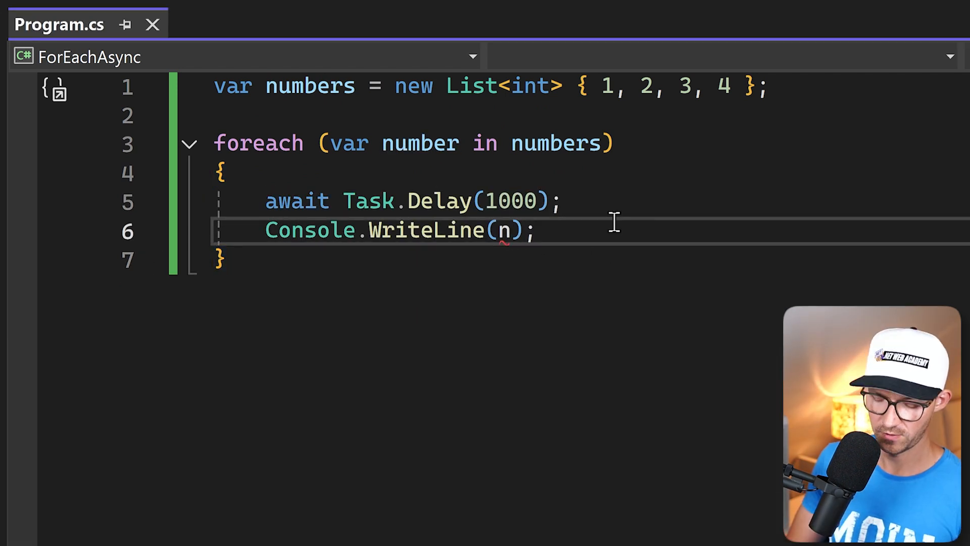
text(umber)
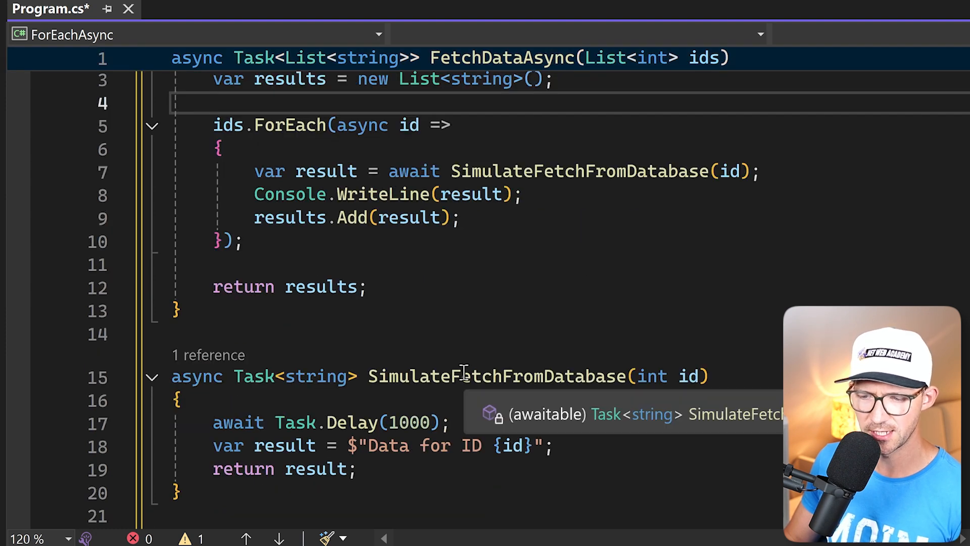
Add Console.WriteLine($"Fetched Data Count: {fetchedData.Count}"); after the FetchDataAsync call for ids 1 to 4.
scroll(down, 3)
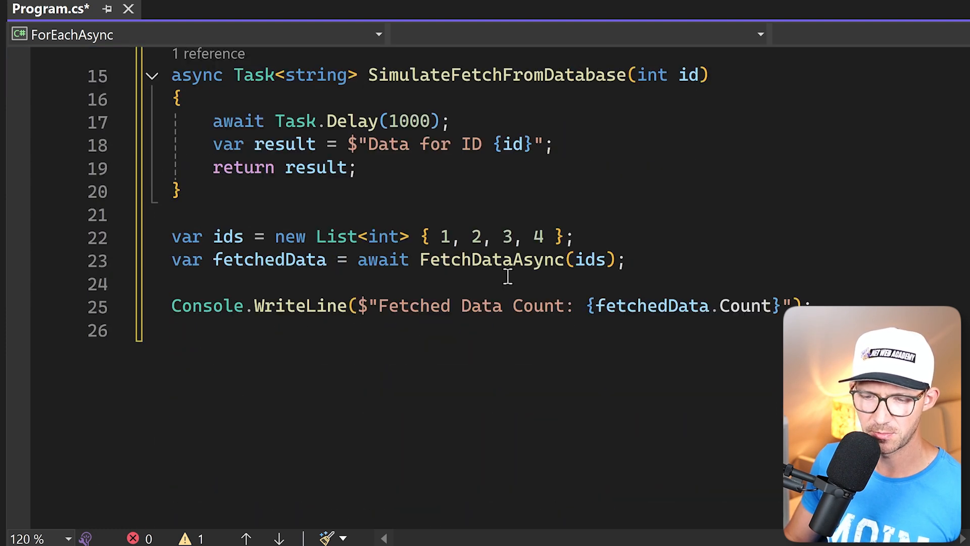
drag(297, 236, 574, 237)
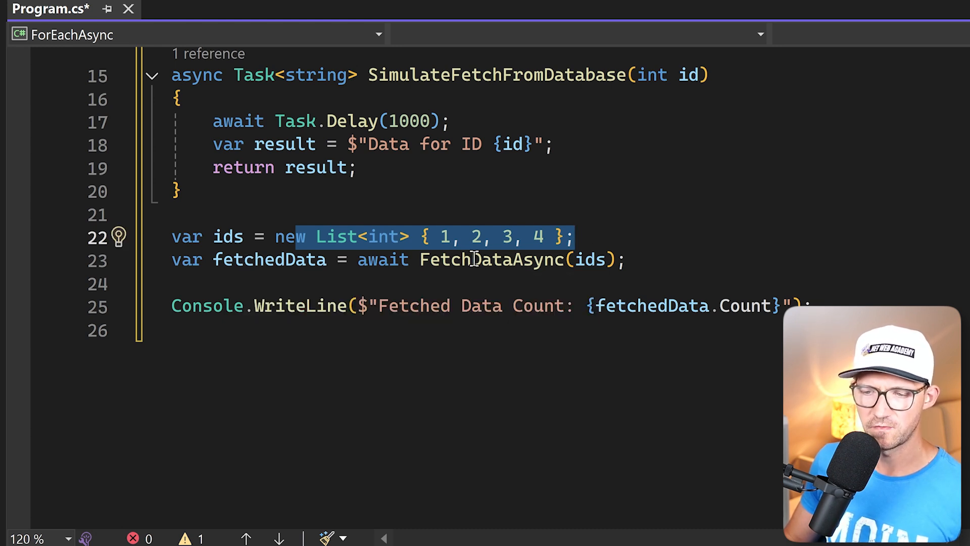
double_click(493, 260)
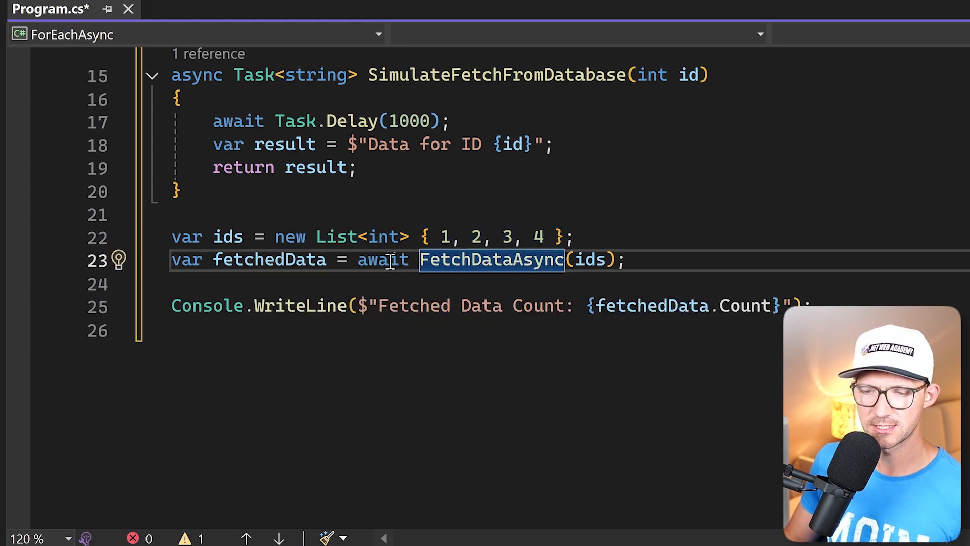
mouse_move(499, 262)
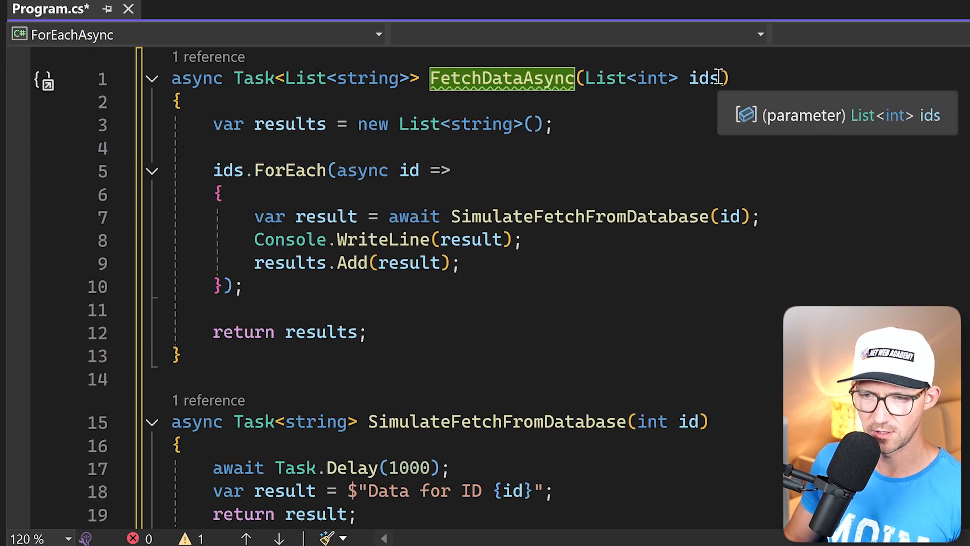
mouse_move(309, 184)
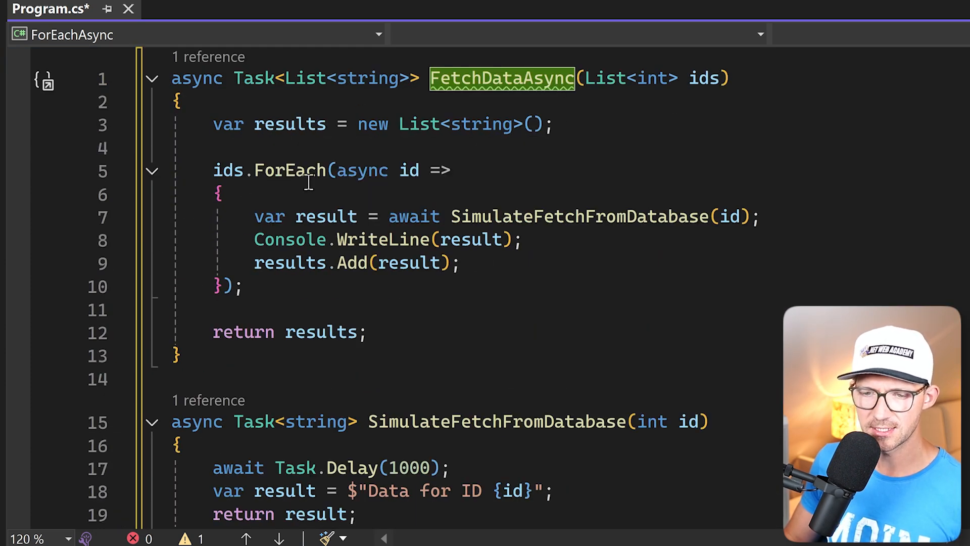
drag(213, 170, 245, 285)
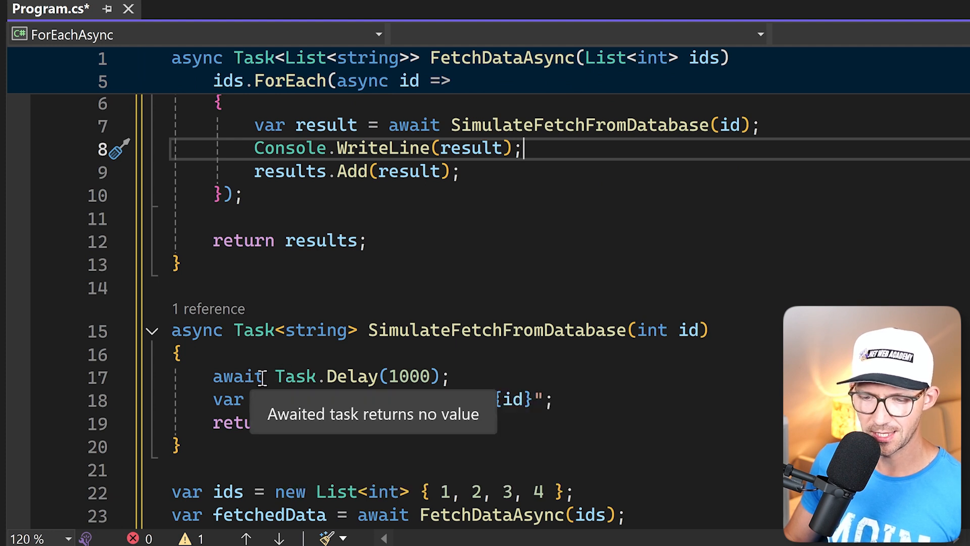
mouse_move(395, 417)
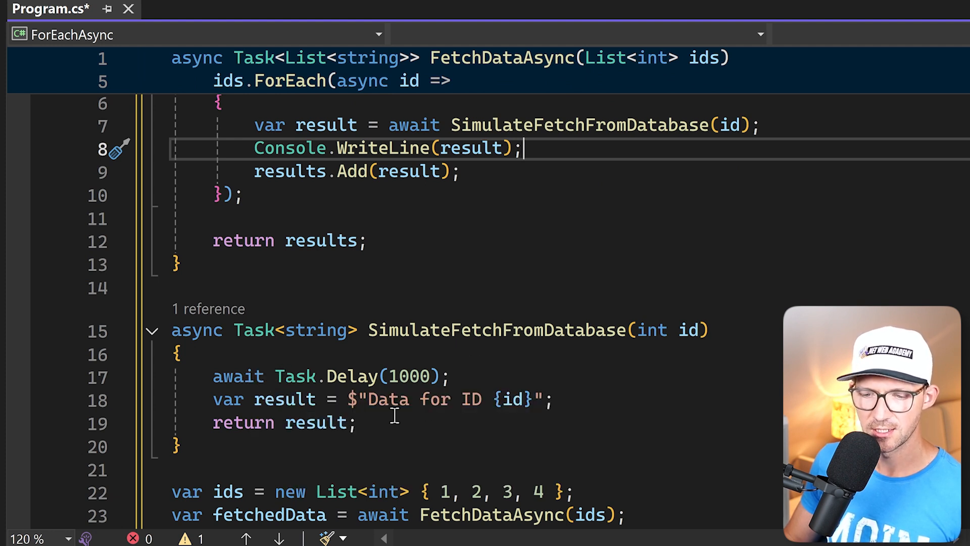
mouse_move(378, 412)
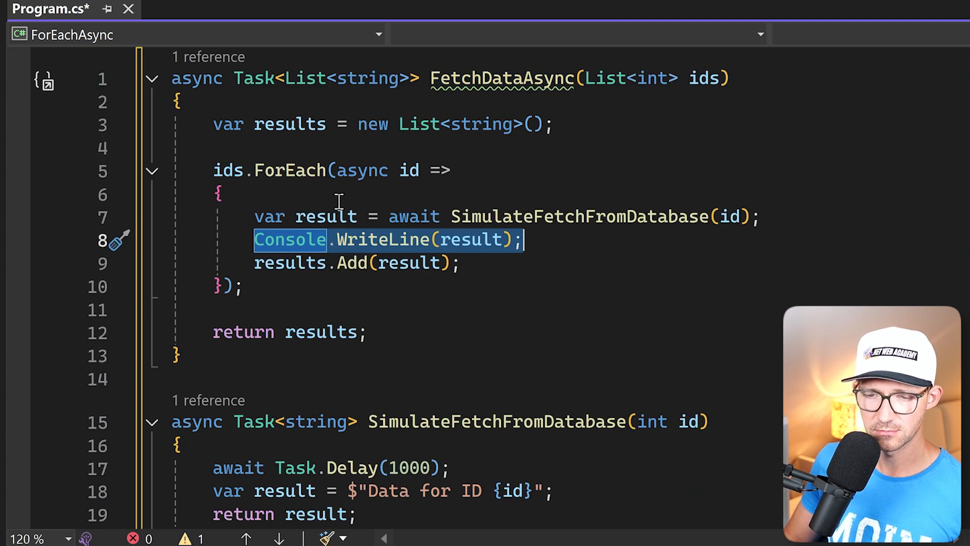
scroll(down, 3)
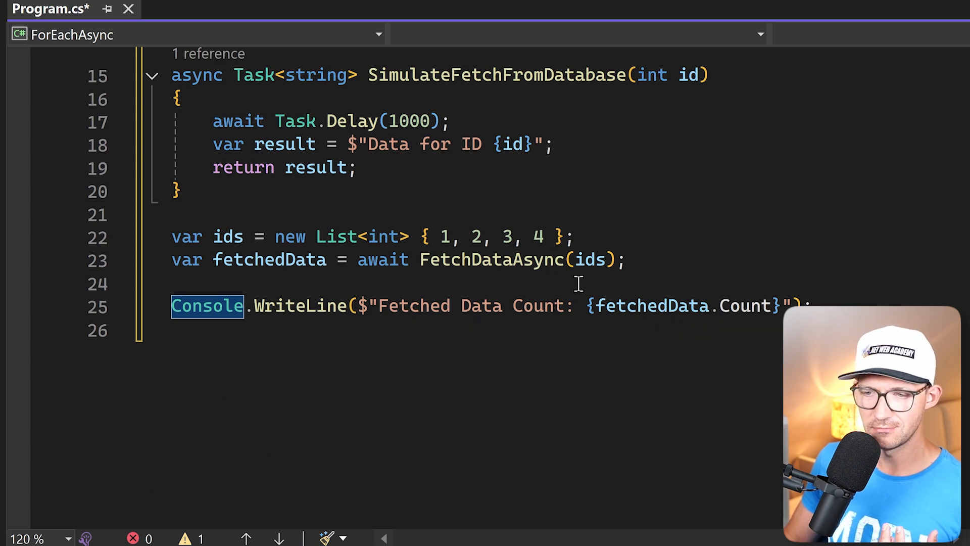
mouse_move(450, 305)
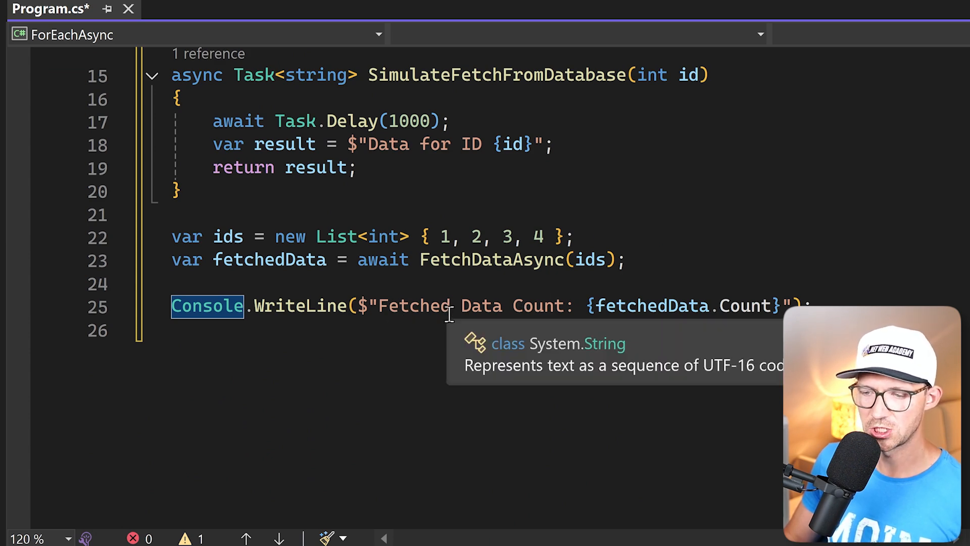
scroll(up, 3)
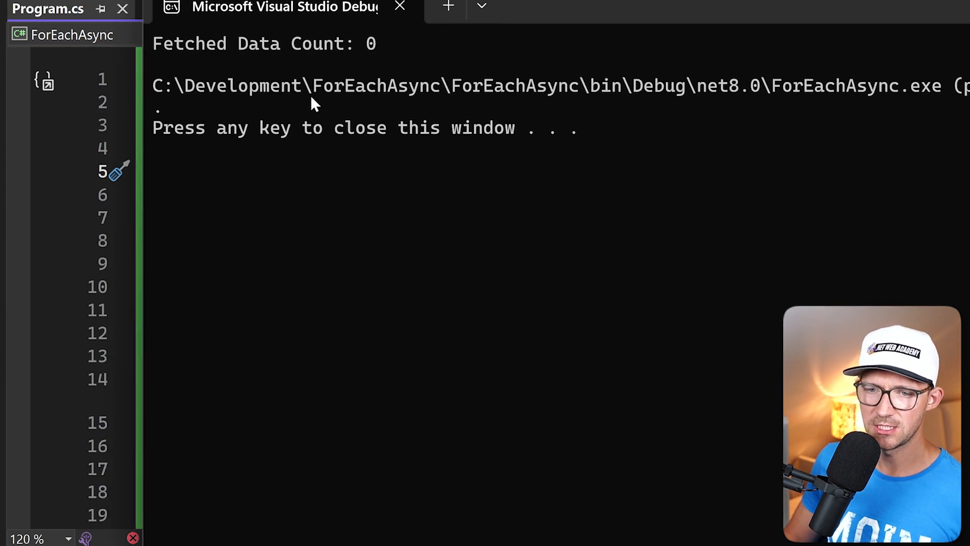
mouse_move(469, 67)
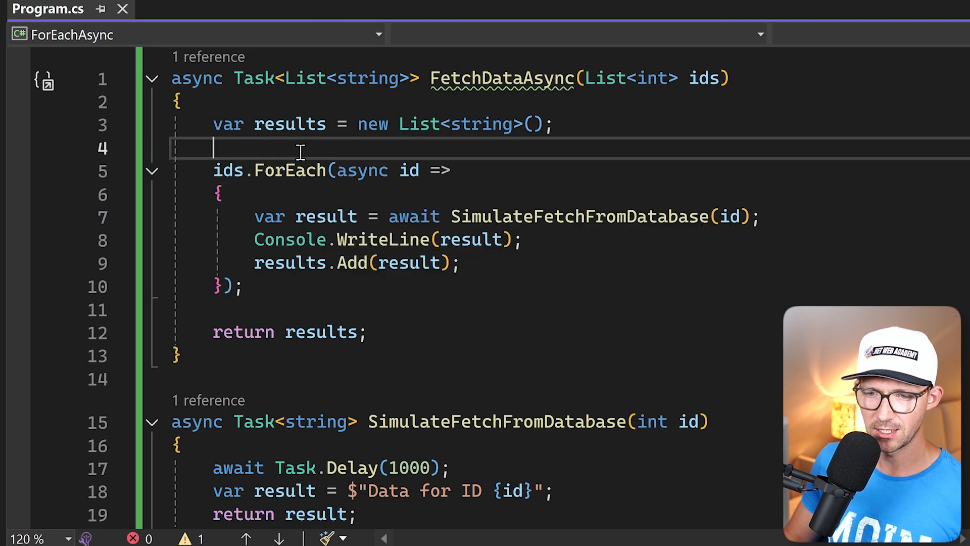
Move the three lambda statements into a foreach over ids, delete the ids.ForEach block and save.
text(foreach (var id in ids)
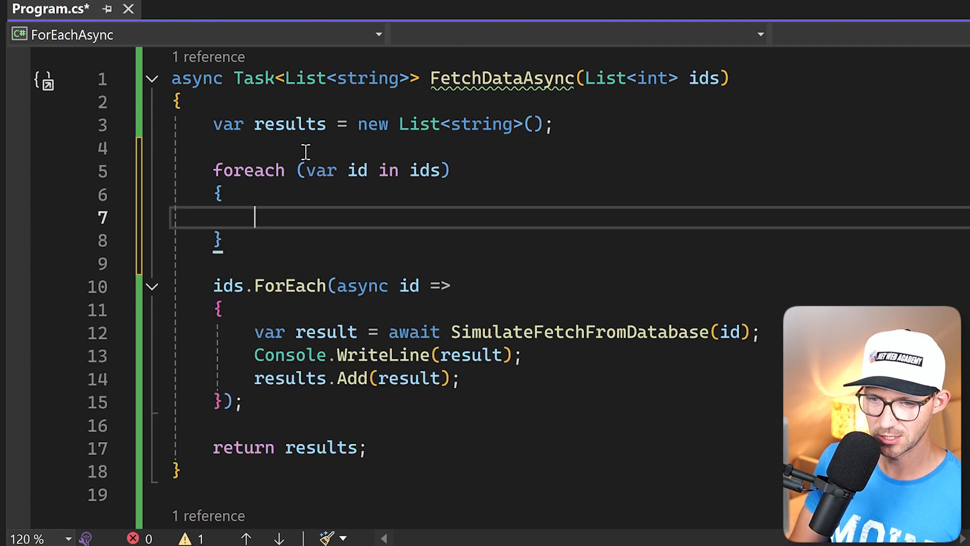
drag(253, 355, 457, 377)
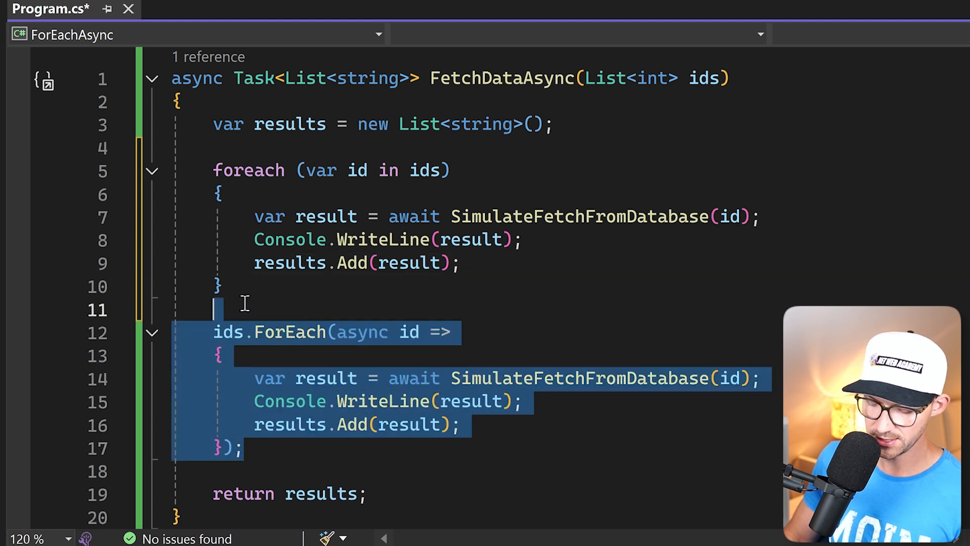
key(Delete)
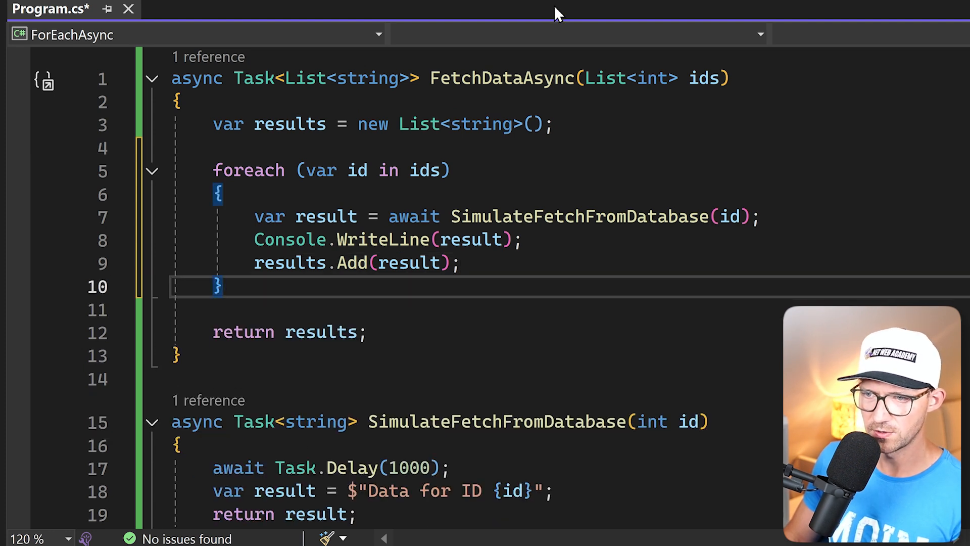
key(Ctrl+S)
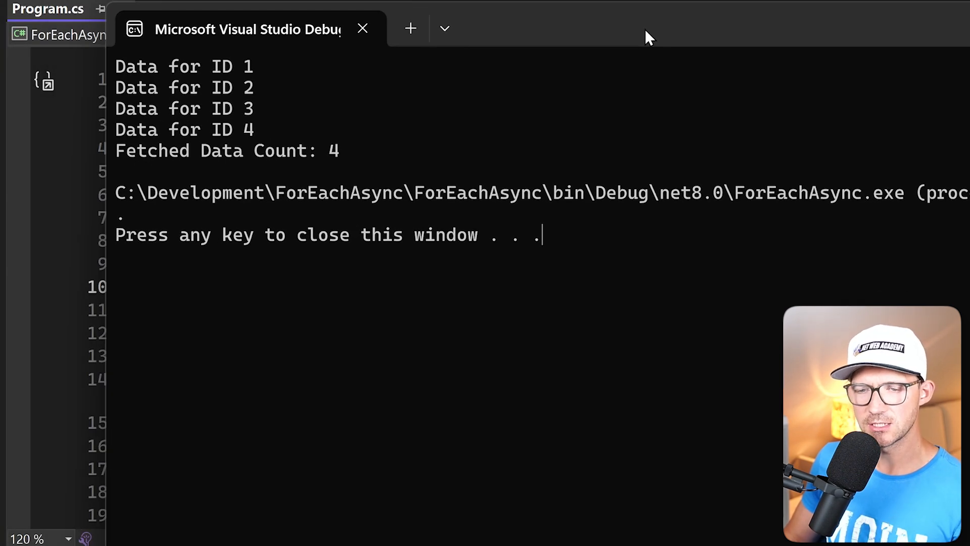
mouse_move(240, 65)
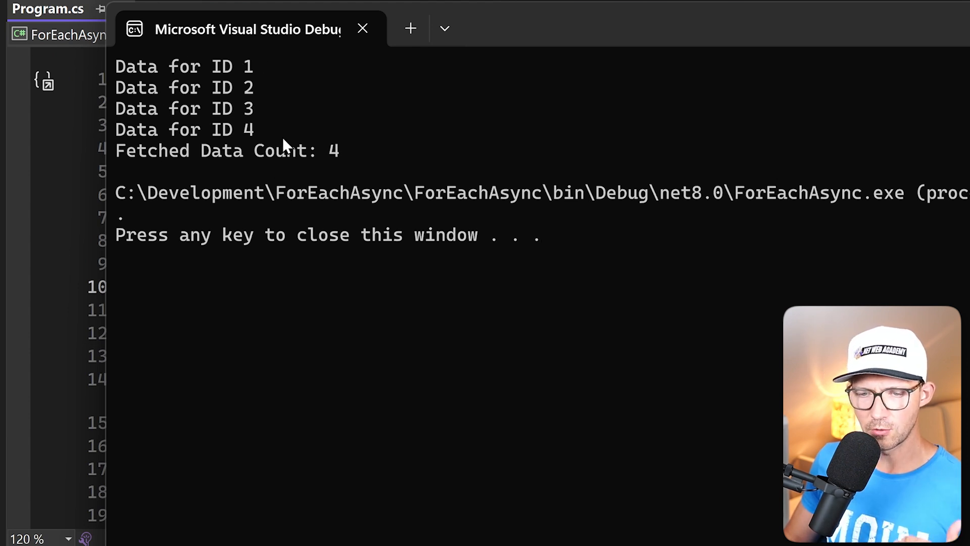
mouse_move(293, 106)
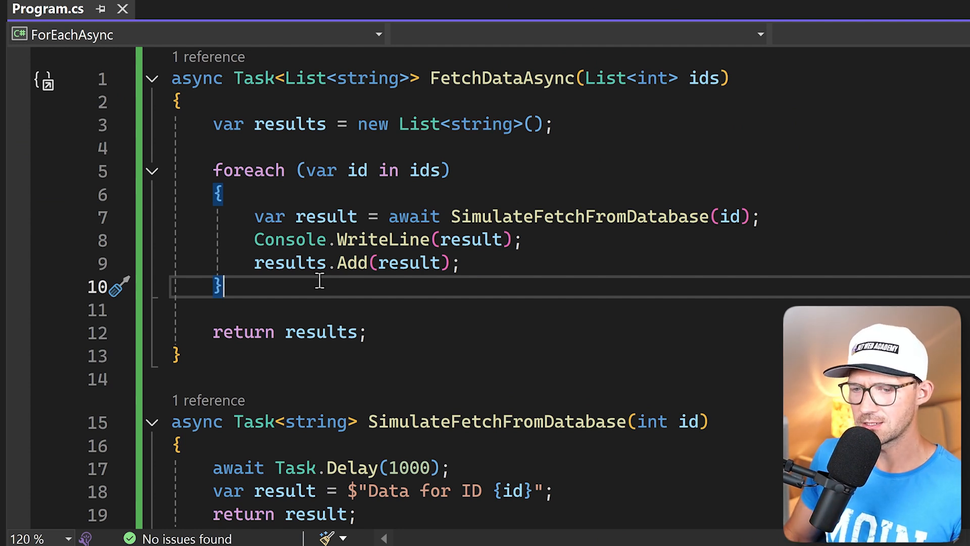
Write await Parallel.ForEachAsync on a new line above the foreach loop.
key(Enter)
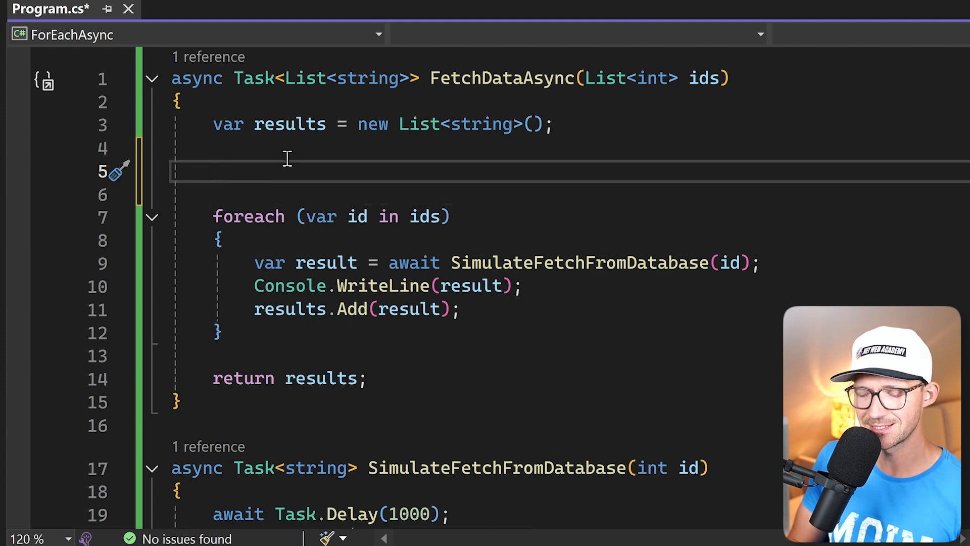
click(212, 171)
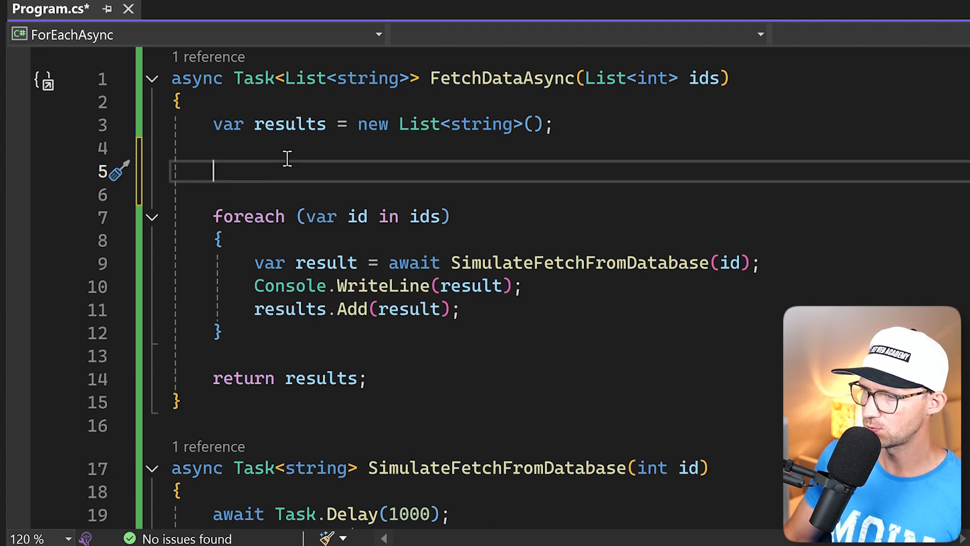
text(aw)
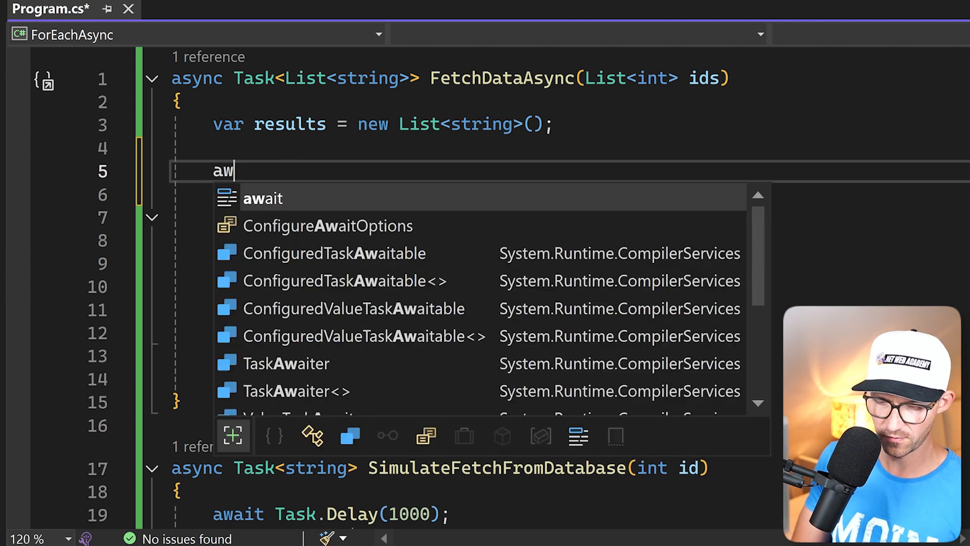
key(Tab)
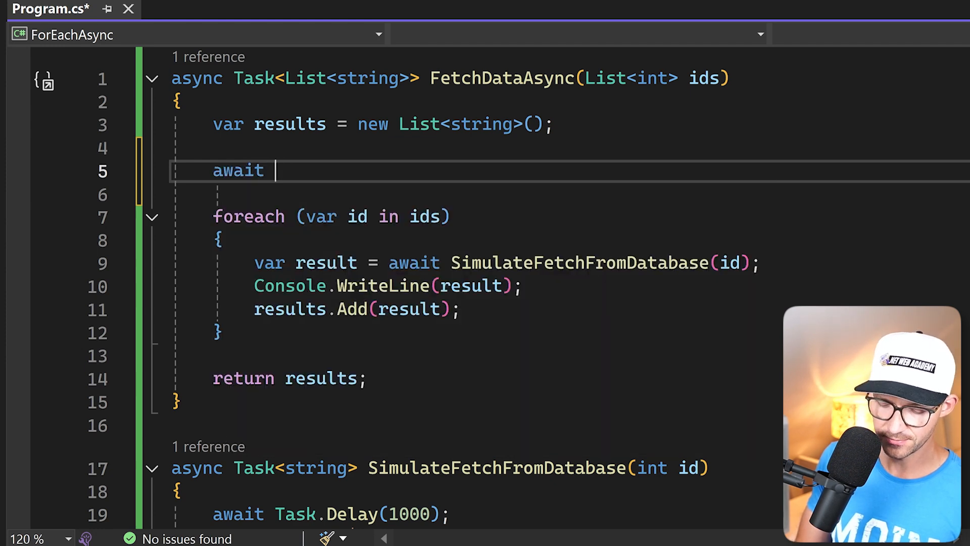
text(Parallel.Fore)
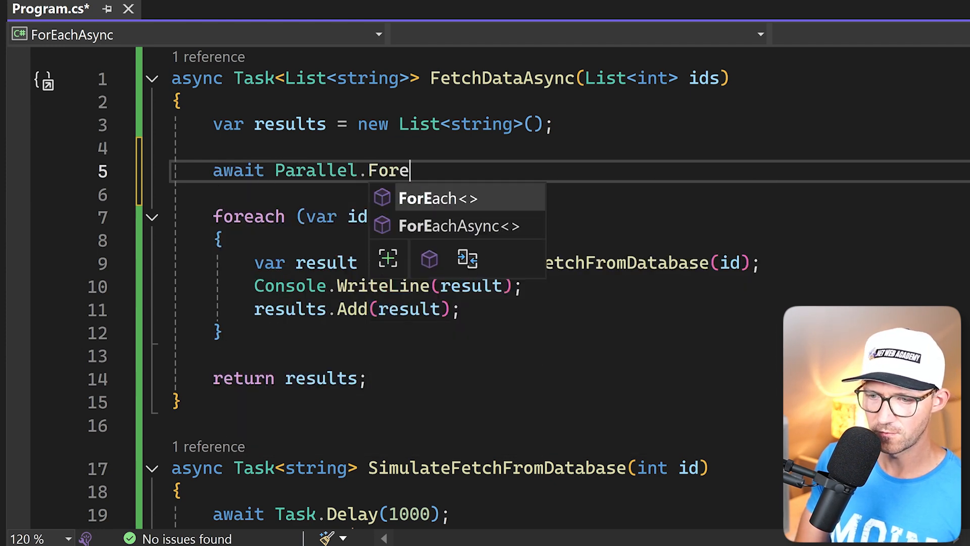
click(461, 226)
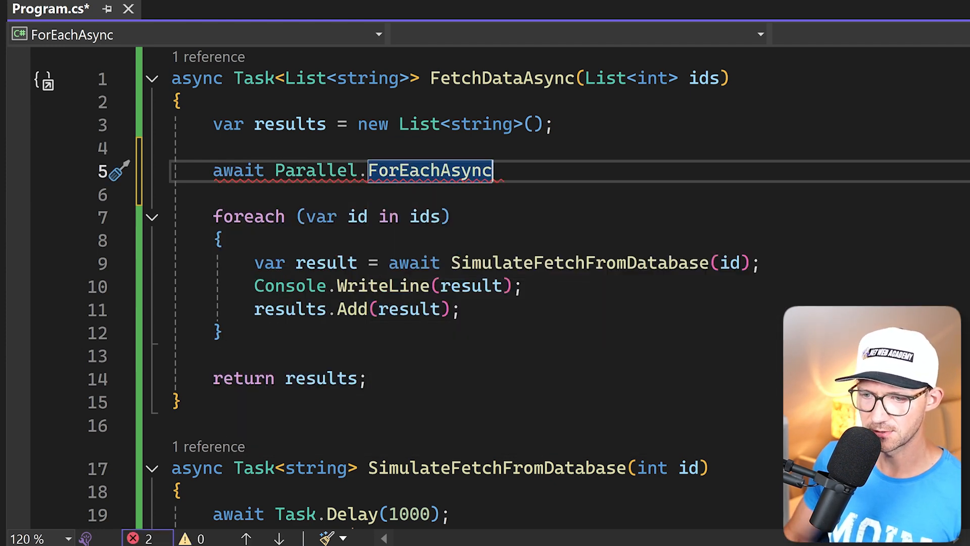
mouse_move(272, 151)
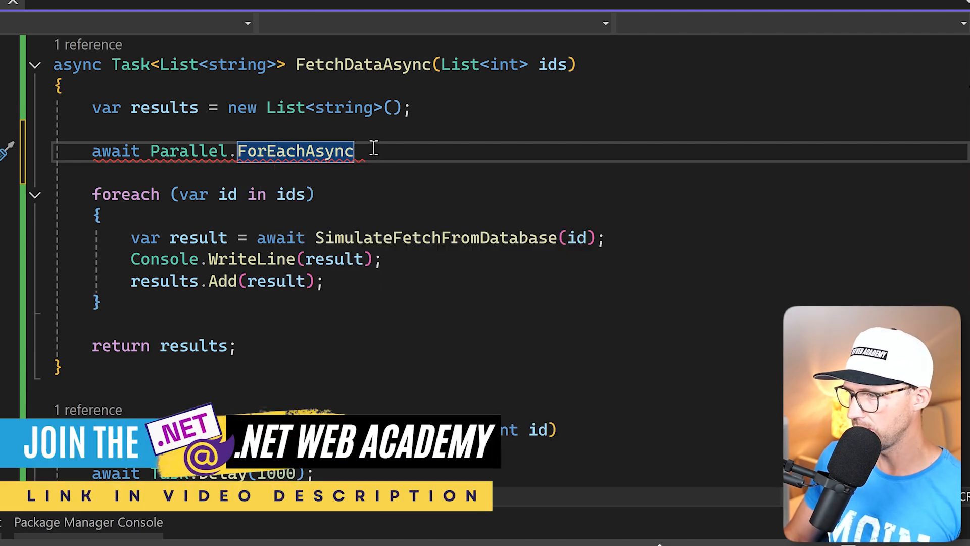
Add the (ids, async arguments to begin the ForEachAsync lambda.
text((ids,)
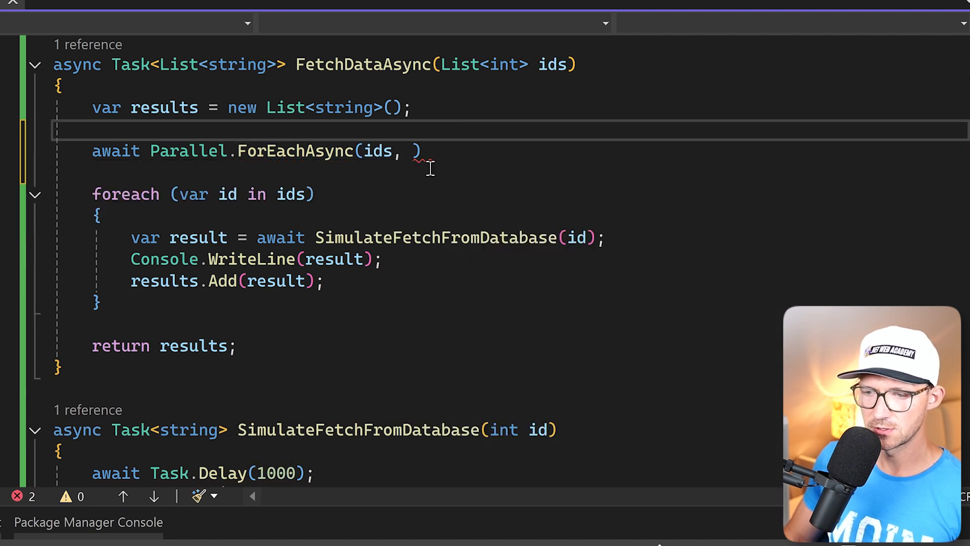
text(async)
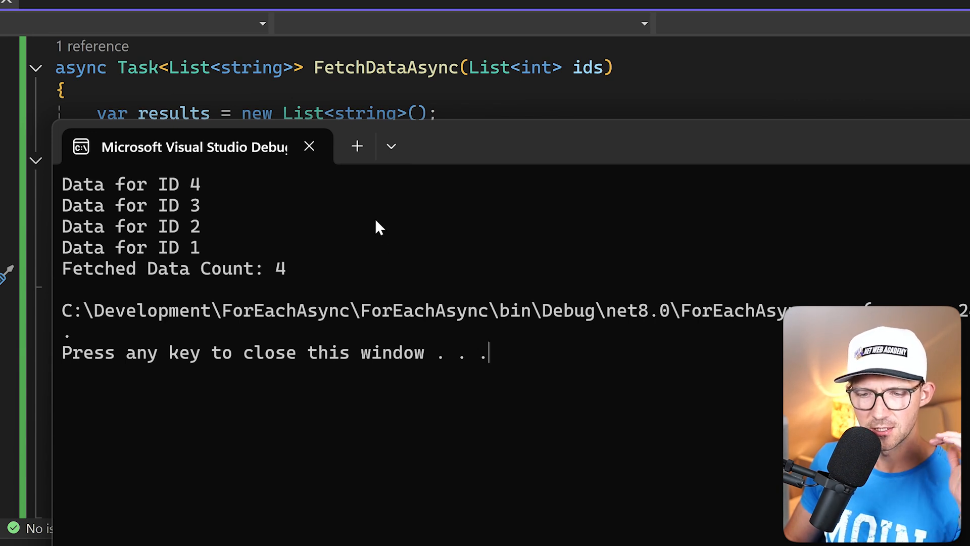
mouse_move(199, 190)
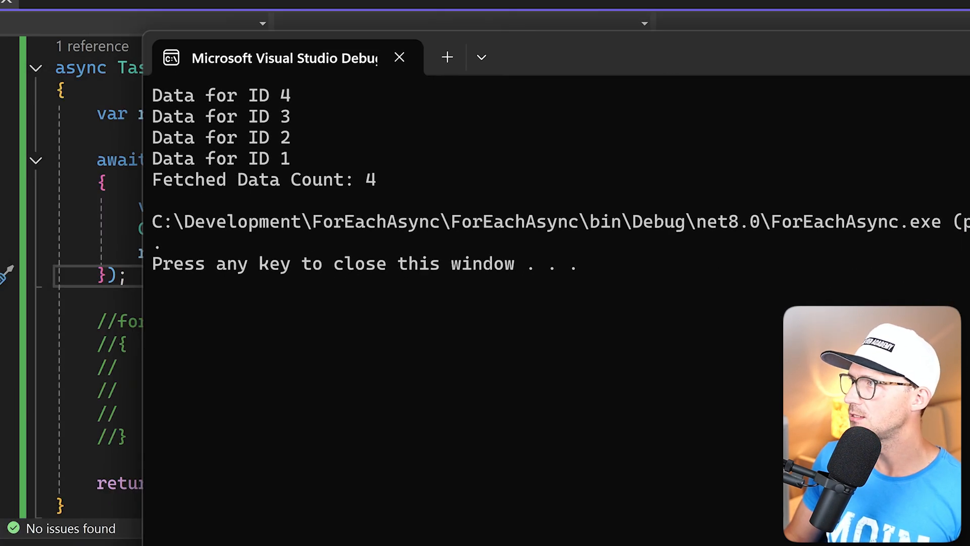
Close the console showing IDs 4 to 1 and count 4, returning to the code.
click(400, 57)
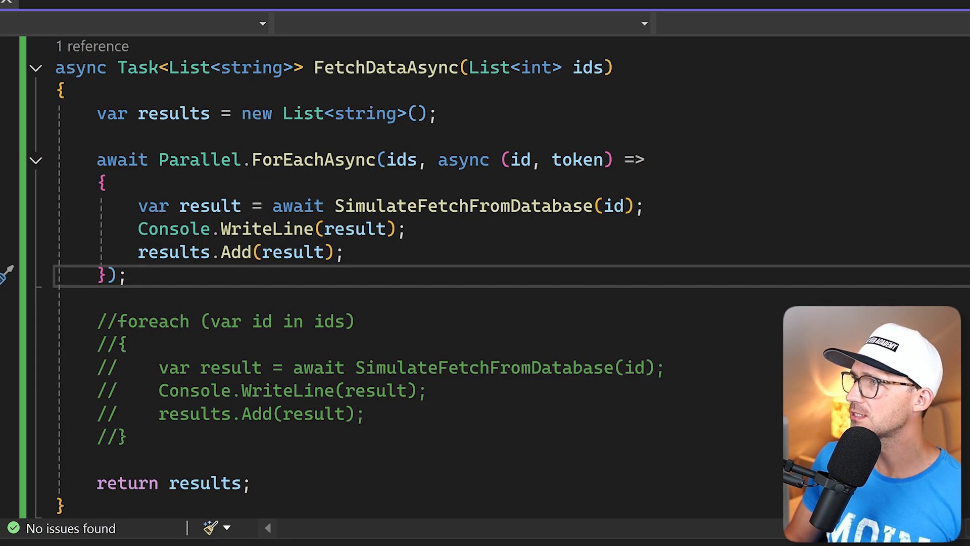
key(F5)
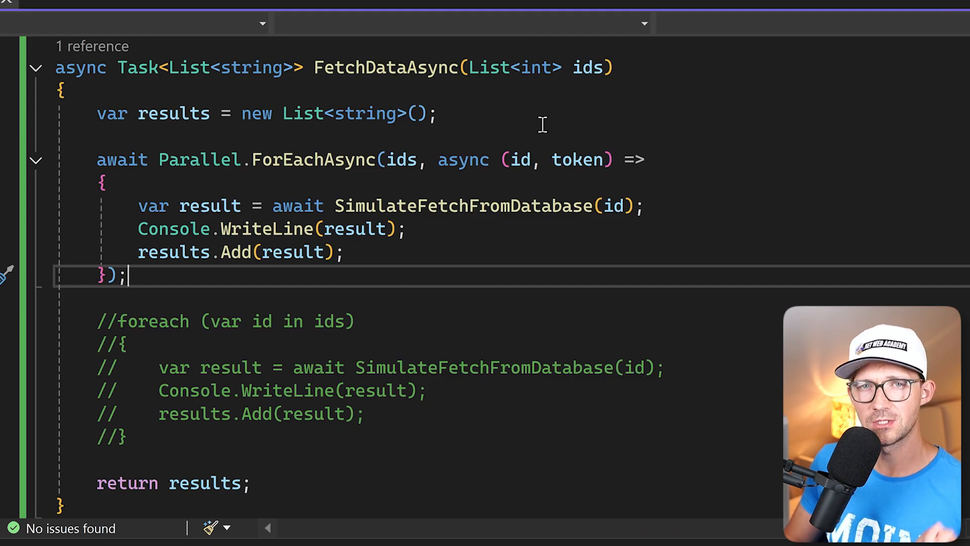
mouse_move(174, 321)
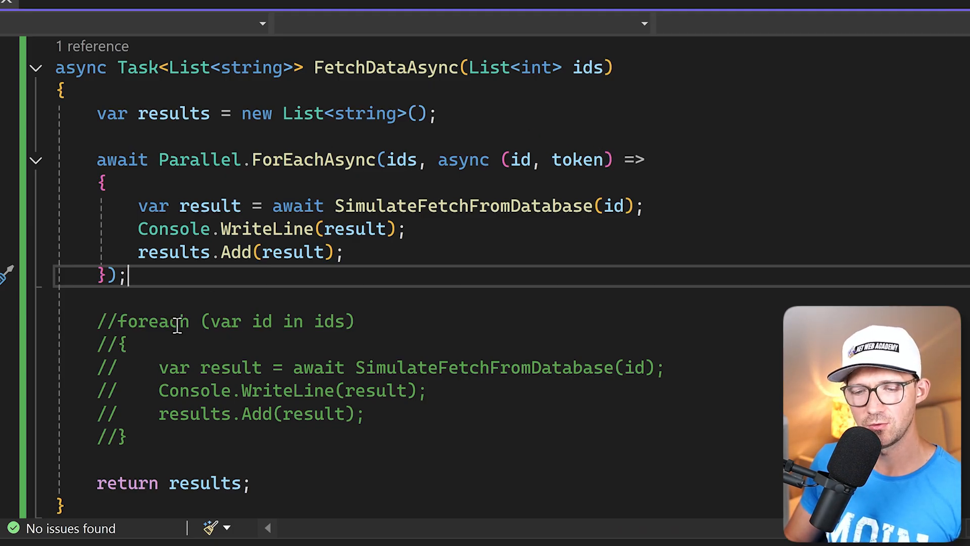
click(441, 320)
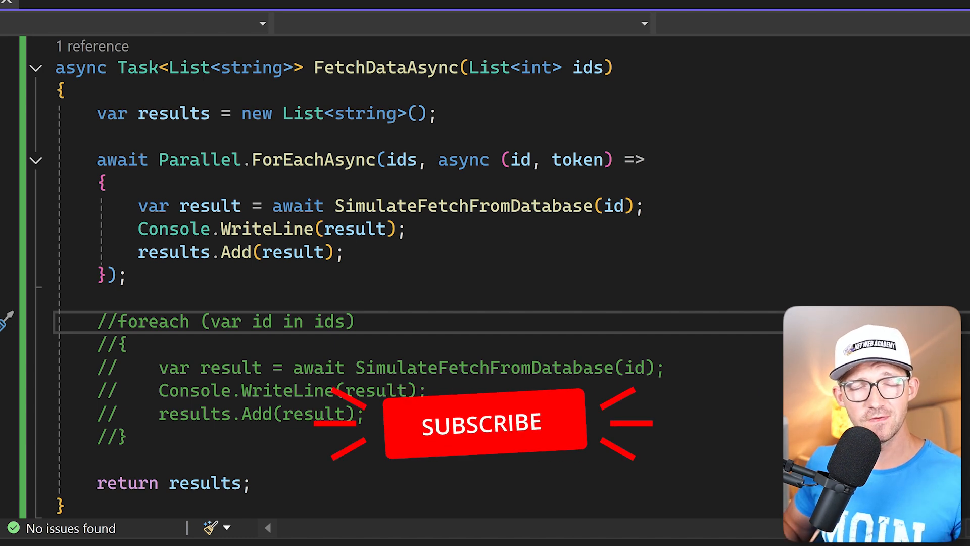
click(484, 422)
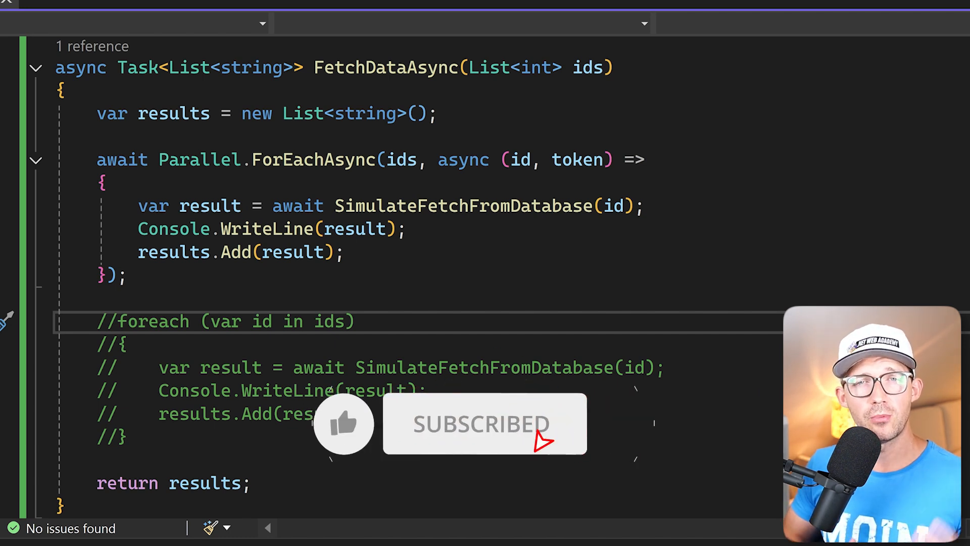
click(344, 423)
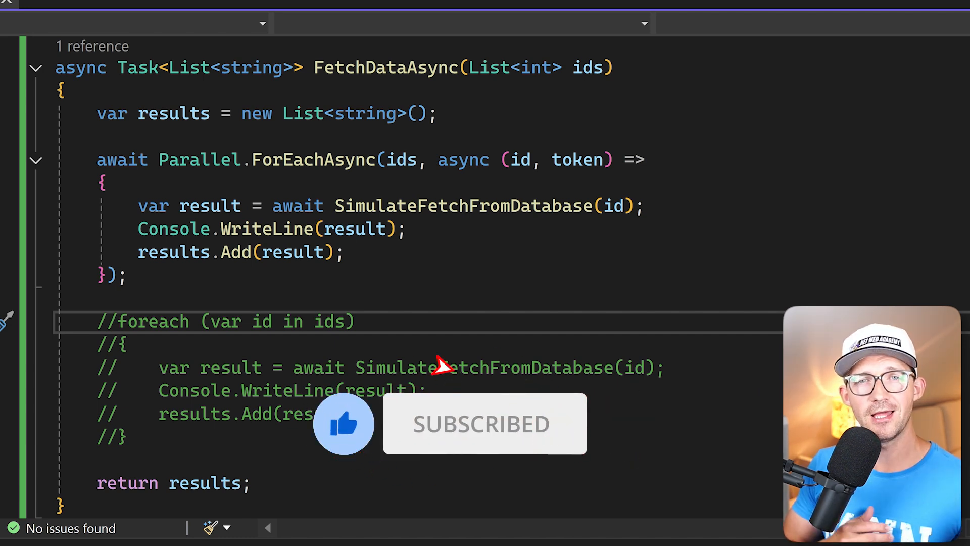